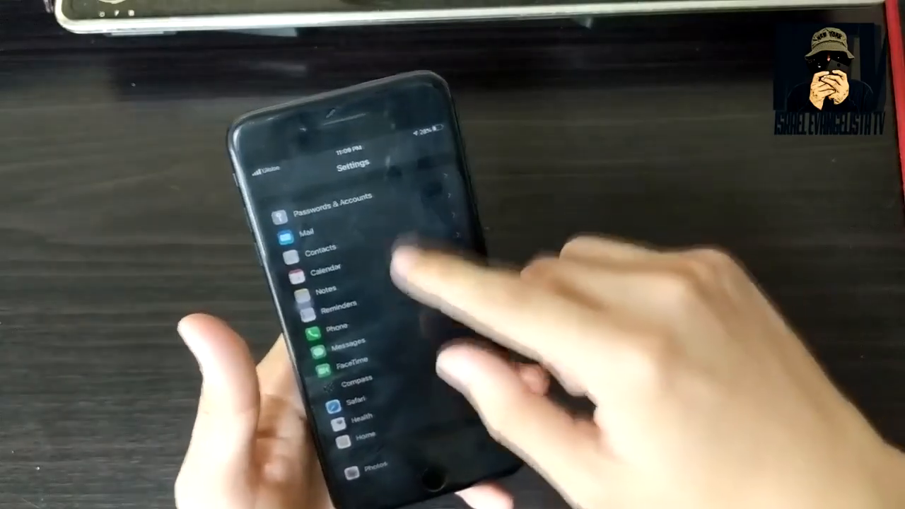
{"action": "scroll", "scroll_direction": "down", "scroll_amount": 3}
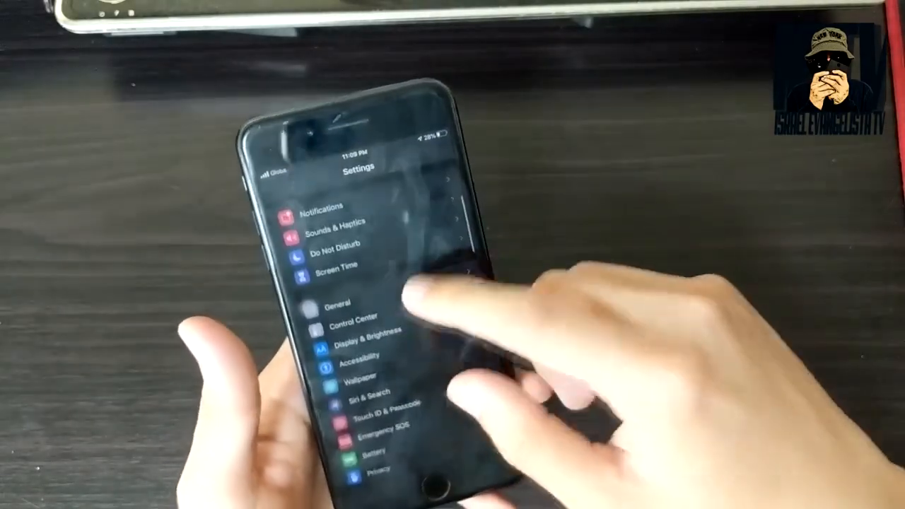